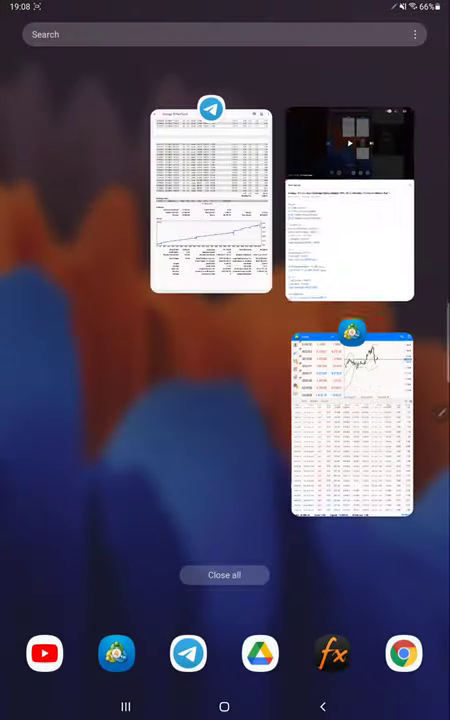
Step: Reopen MetaTrader 5 from the recent apps overview to show EURUSD quotes and history
{"action": "left_click", "coordinate": [351, 410]}
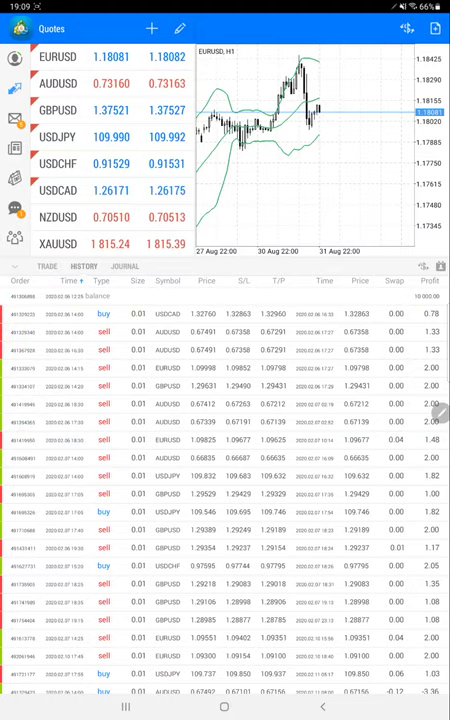
{"action": "scroll", "scroll_direction": "down", "scroll_amount": 3}
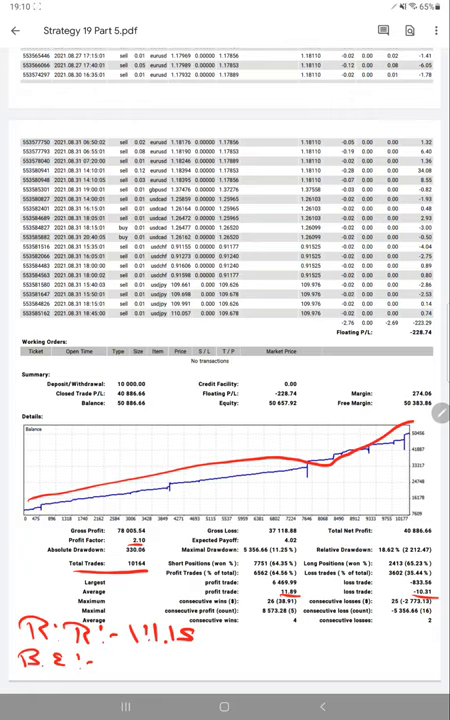
Step: Handwrite the 'B.E:- 46%' breakeven note below the R:R note
{"action": "type", "text": "461"}
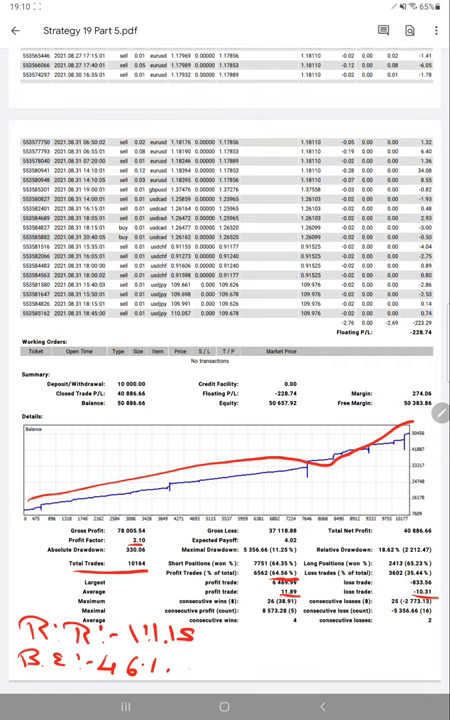
{"action": "left_click_drag", "start_coordinate": [180, 665], "coordinate": [210, 665]}
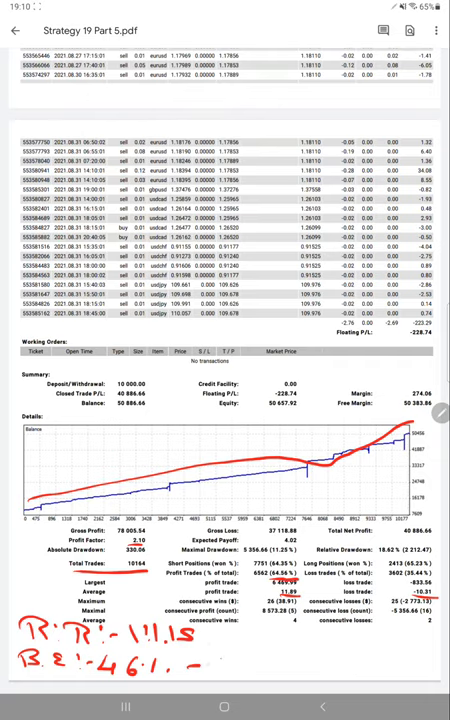